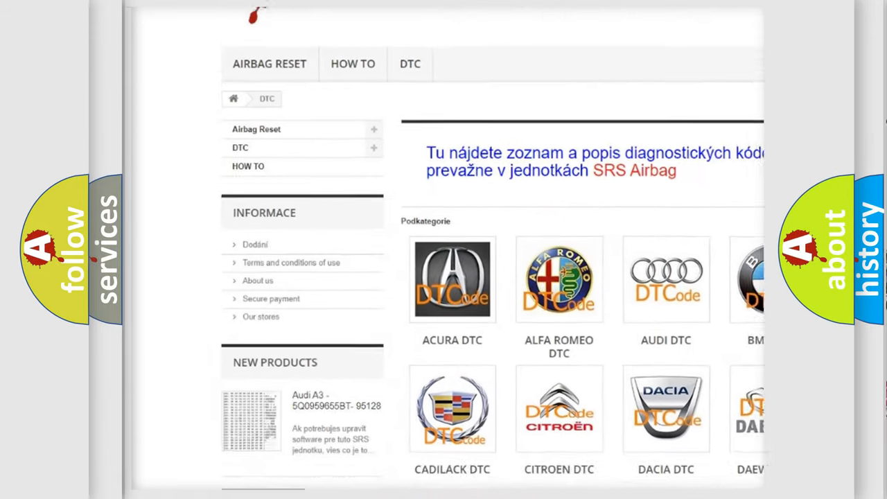
pyautogui.scroll(-3)
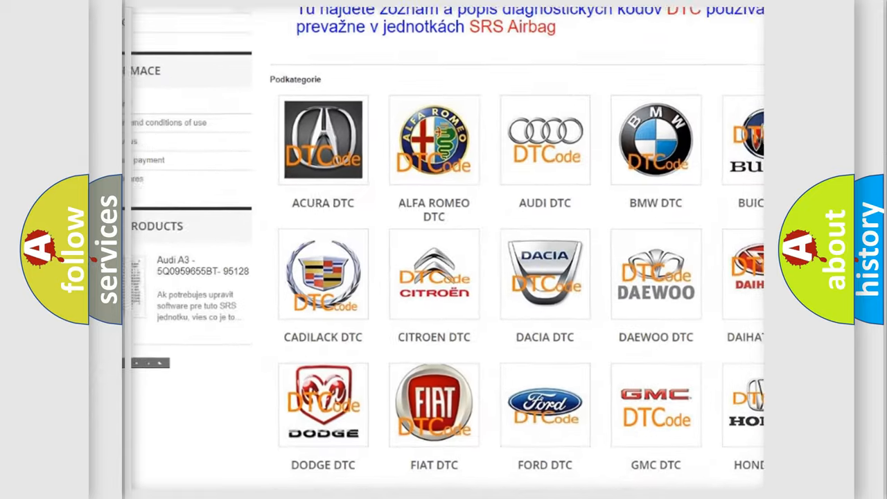
pyautogui.scroll(3)
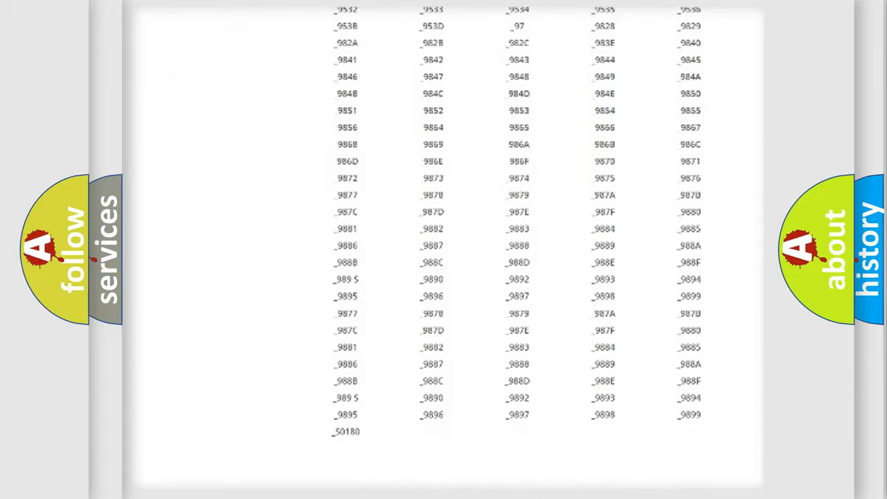
pyautogui.scroll(3)
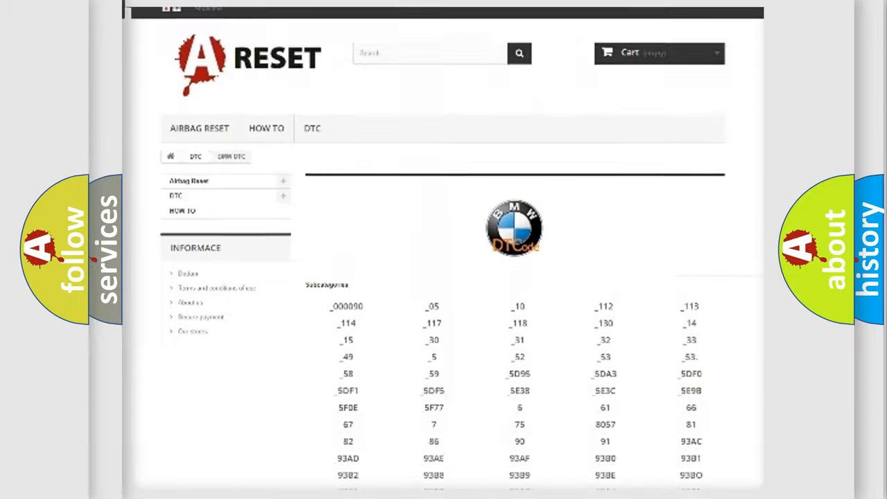